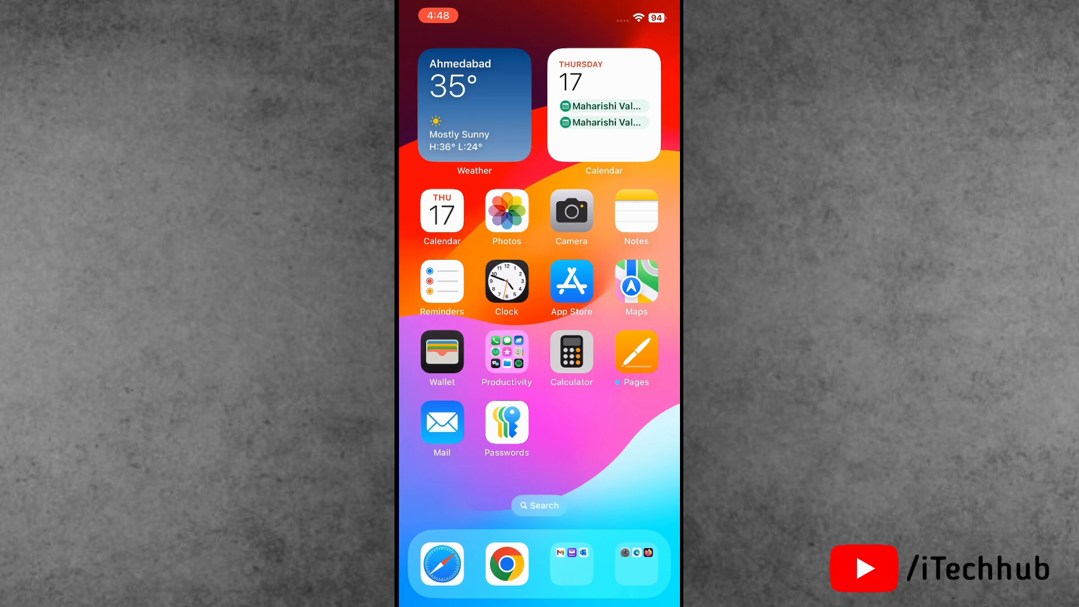
Swipe across the Home Screen to reach and open the Settings app
{"action": "scroll", "scroll_direction": "left", "scroll_amount": 3}
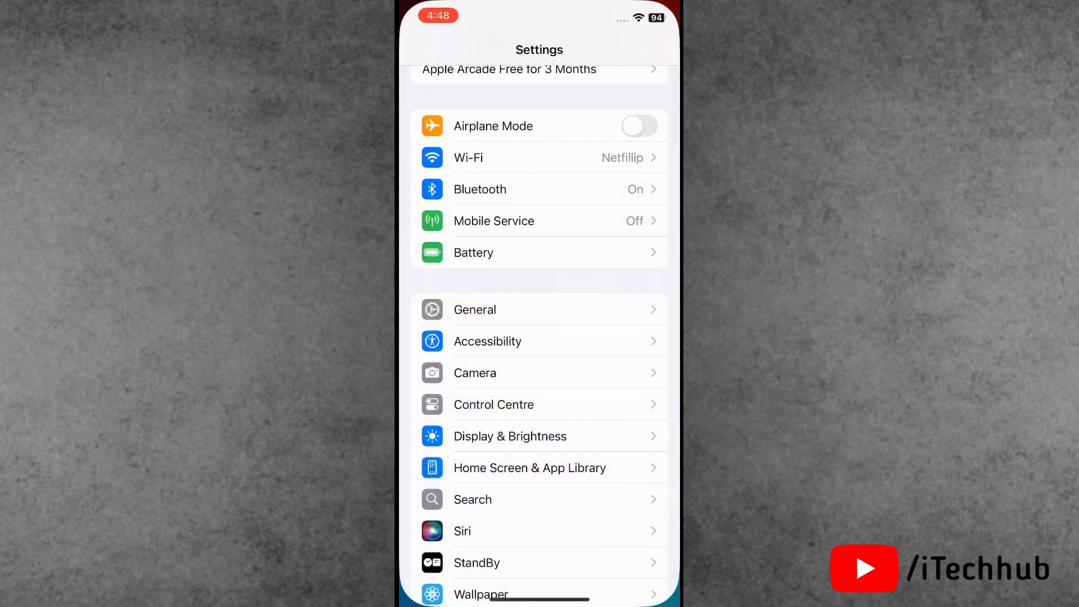
Turn off Reduce Motion under Accessibility > Motion and return to the main Settings list
{"action": "scroll", "scroll_direction": "down", "scroll_amount": 3}
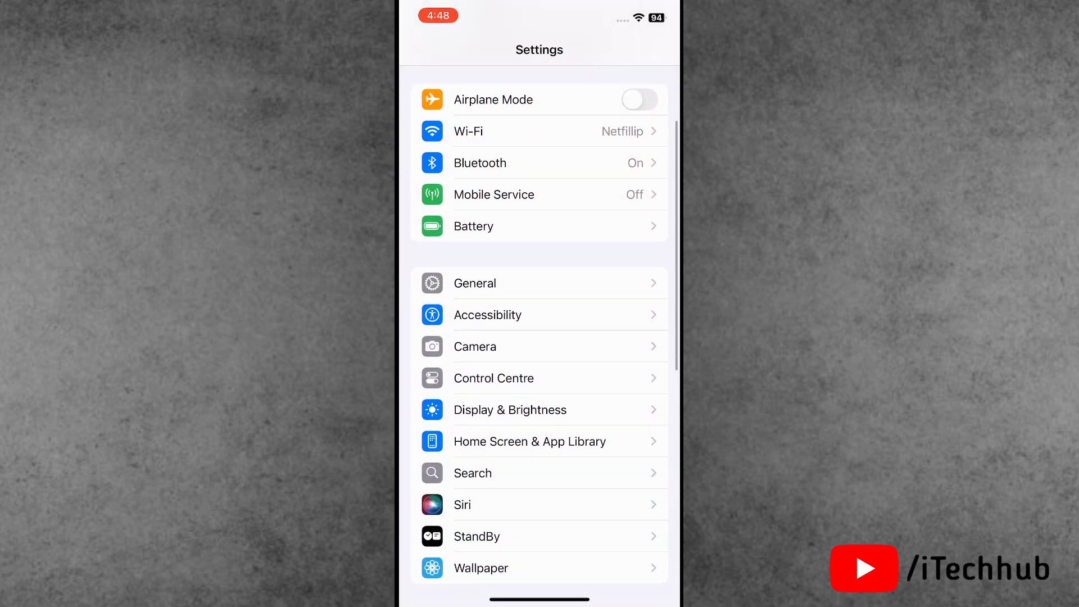
{"action": "left_click", "coordinate": [488, 315]}
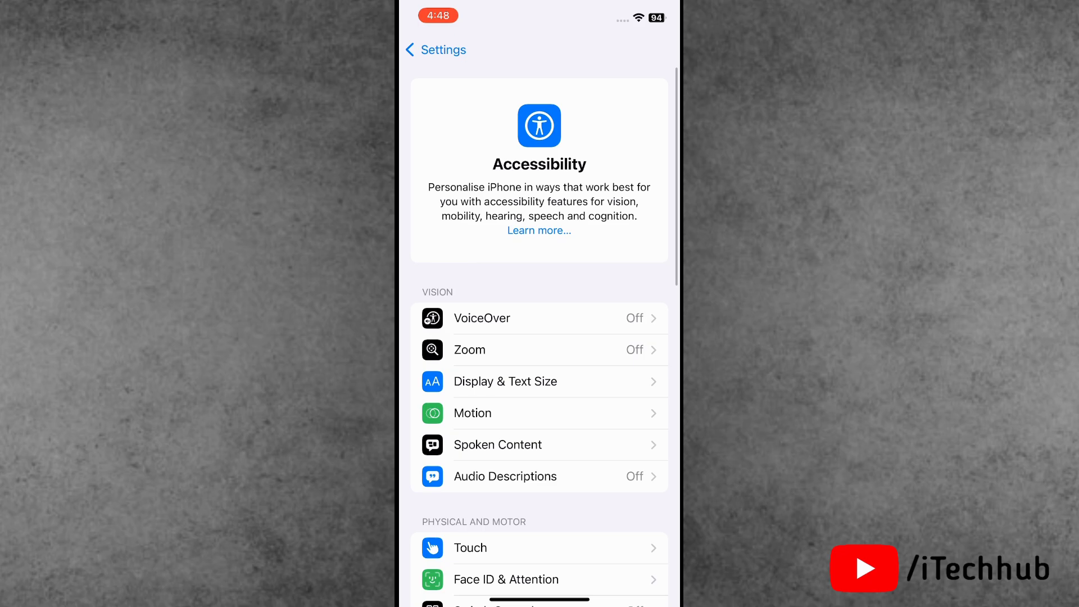
{"action": "left_click", "coordinate": [472, 413]}
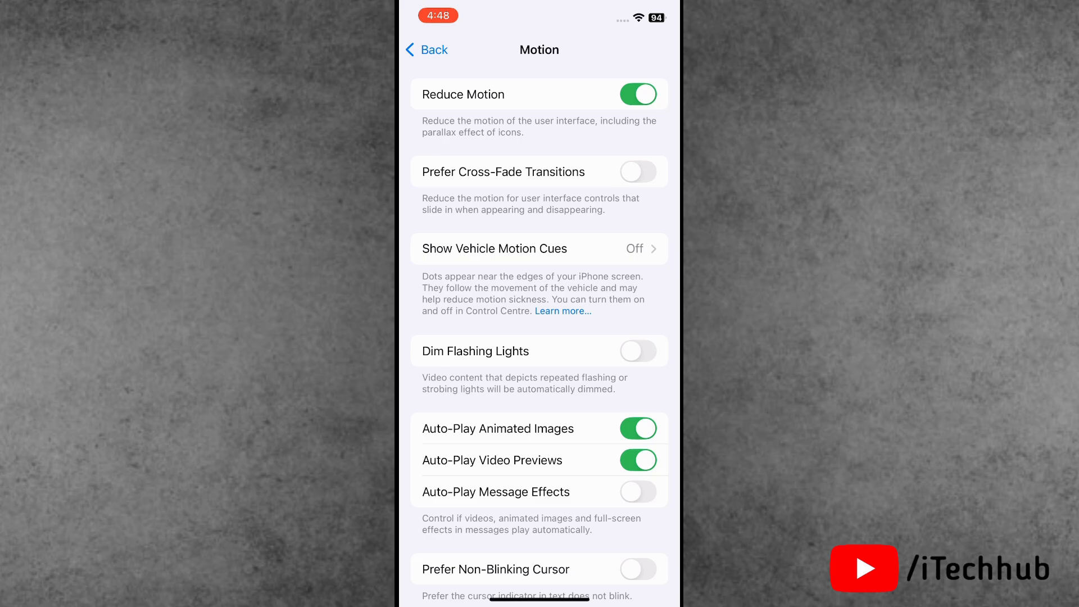
{"action": "left_click", "coordinate": [638, 94]}
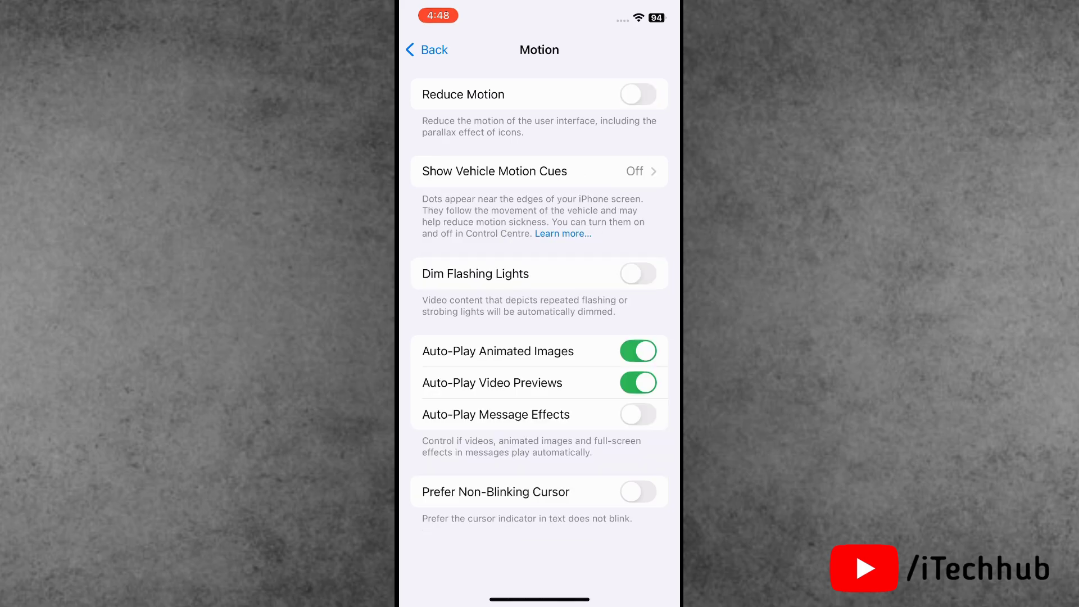
{"action": "left_click", "coordinate": [426, 50]}
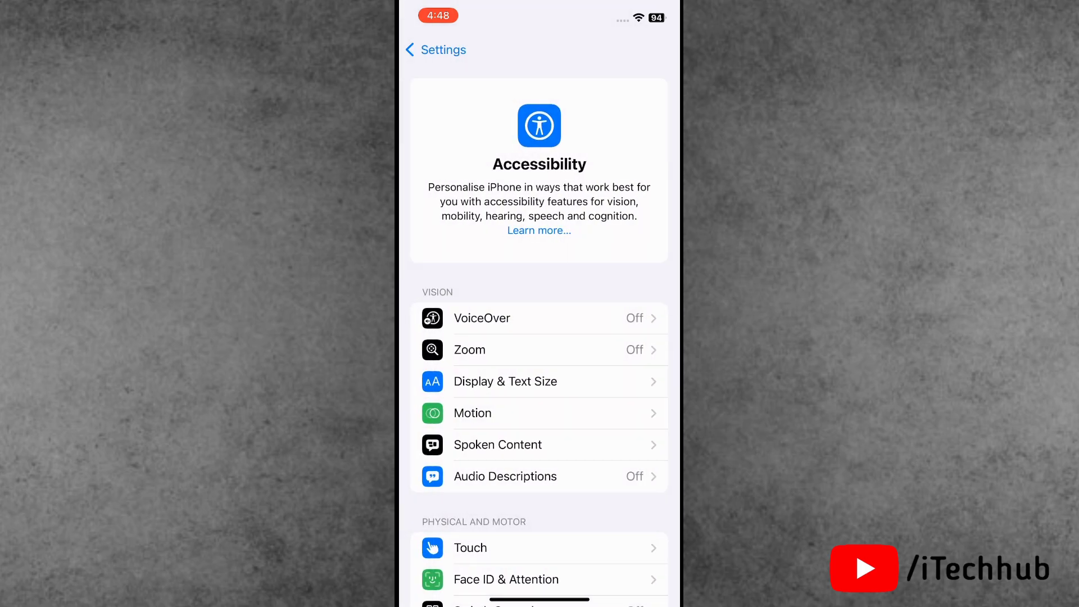
{"action": "left_click", "coordinate": [422, 50]}
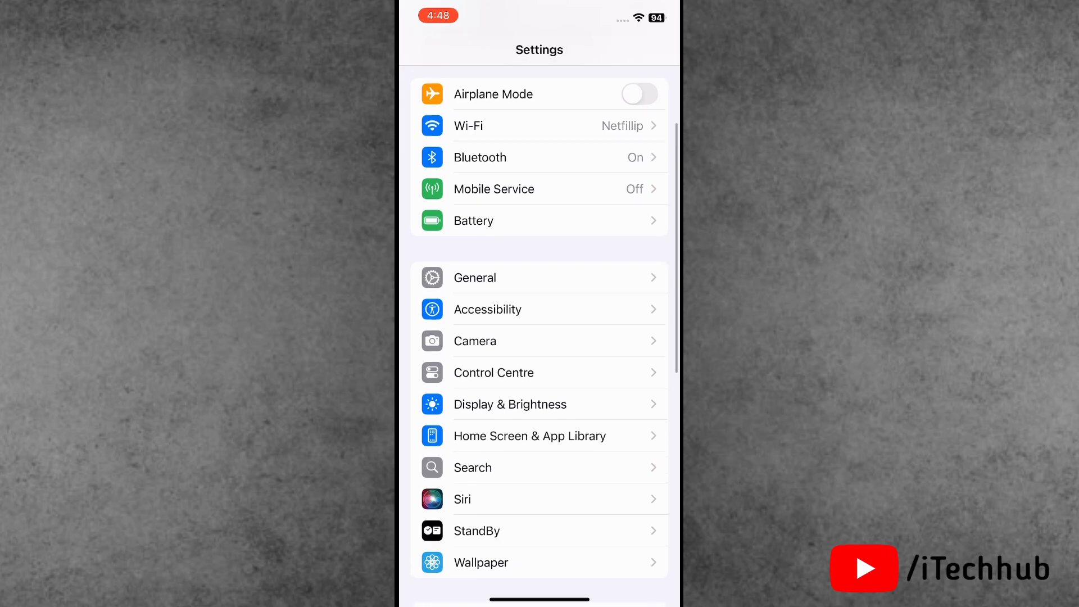
Open Wallpaper settings and start adding a new wallpaper
{"action": "scroll", "scroll_direction": "down", "scroll_amount": 3}
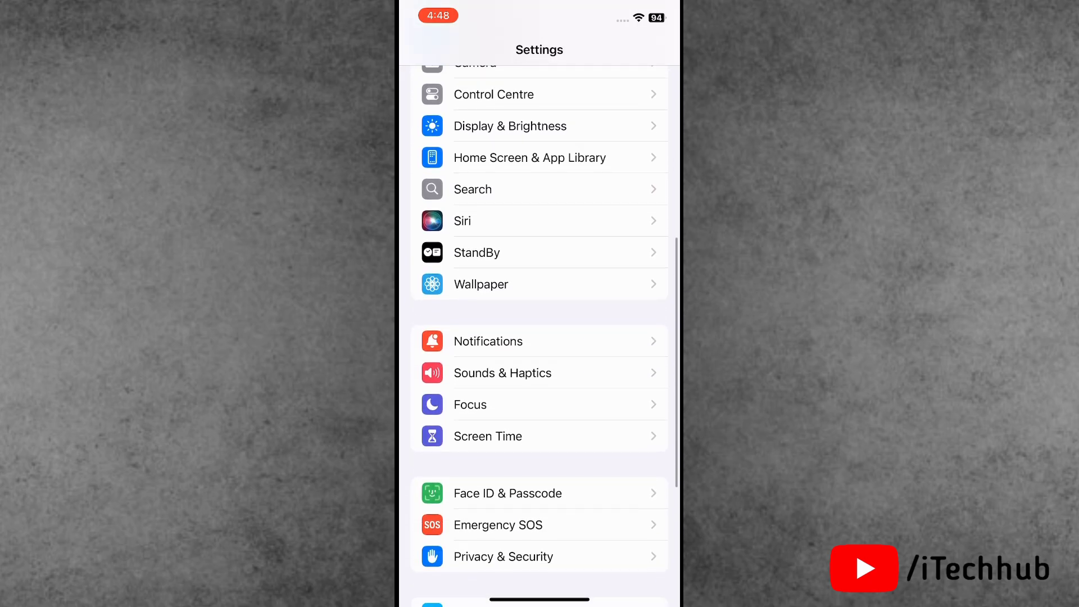
{"action": "scroll", "scroll_direction": "down", "scroll_amount": 3}
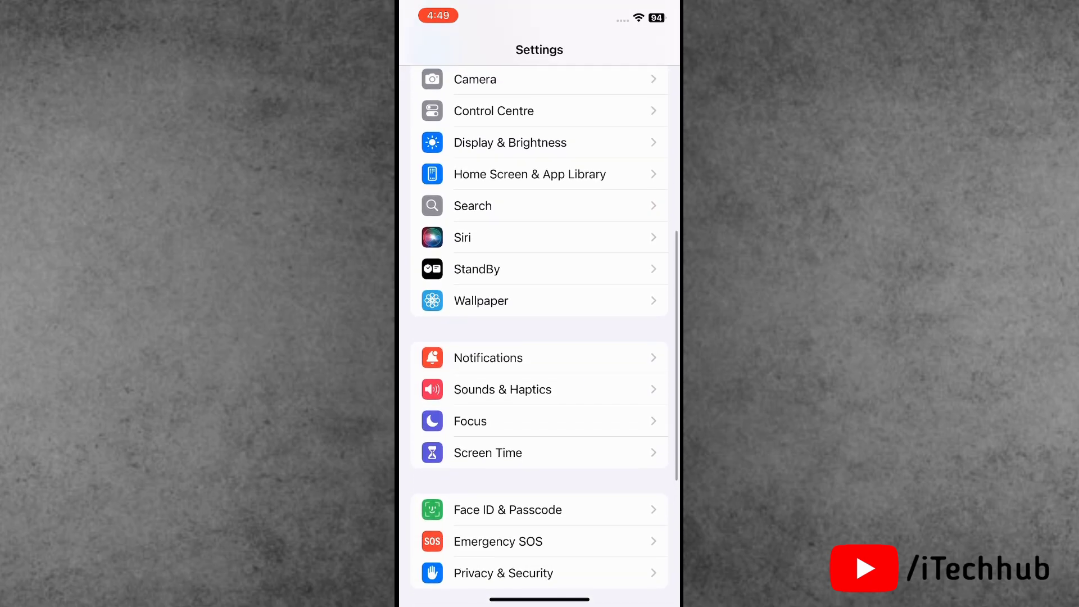
{"action": "left_click", "coordinate": [480, 300]}
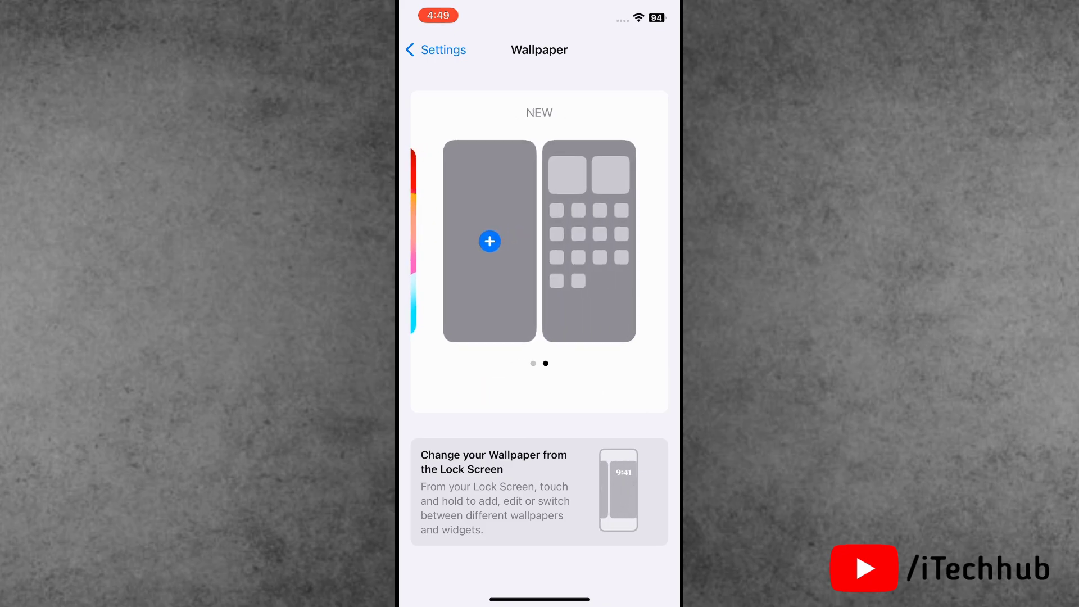
{"action": "left_click", "coordinate": [489, 241]}
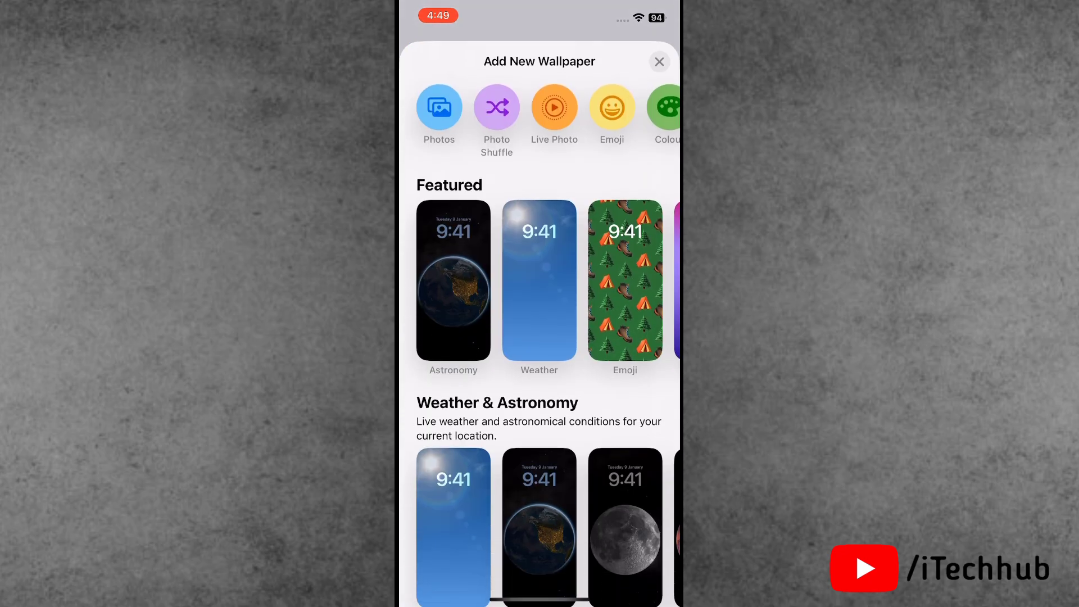
Scroll the gallery to the iOS 18 section and preview its first wallpaper
{"action": "scroll", "scroll_direction": "down", "scroll_amount": 3}
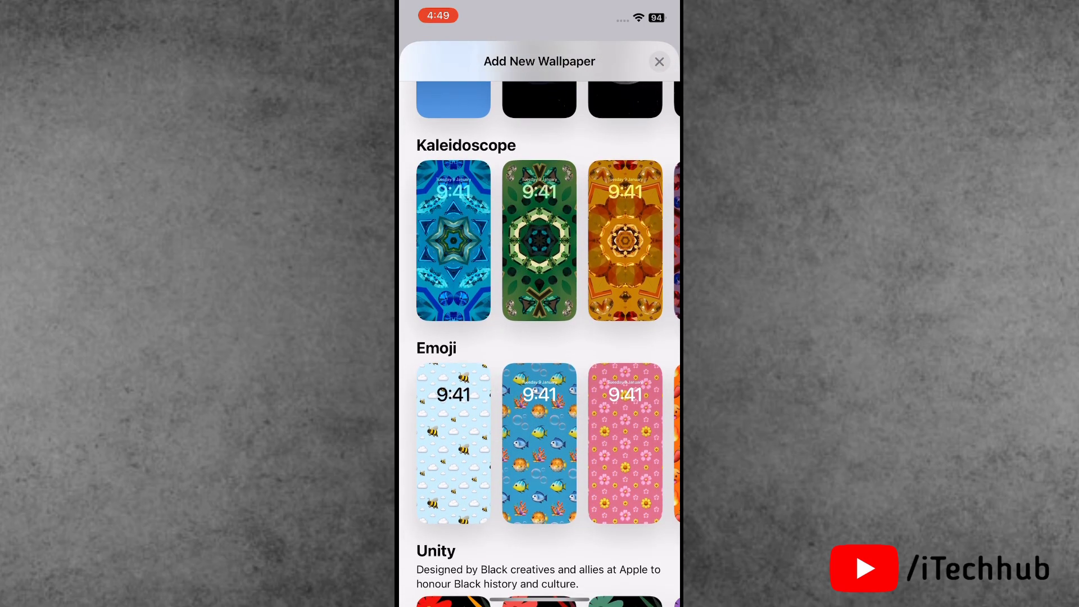
{"action": "scroll", "scroll_direction": "down", "scroll_amount": 3}
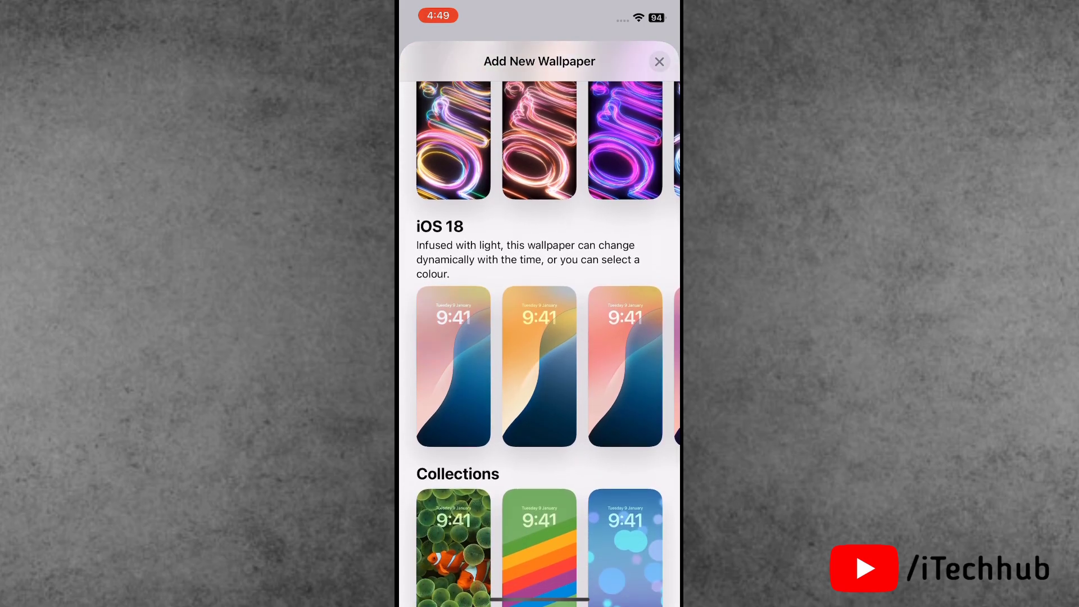
{"action": "left_click", "coordinate": [453, 365]}
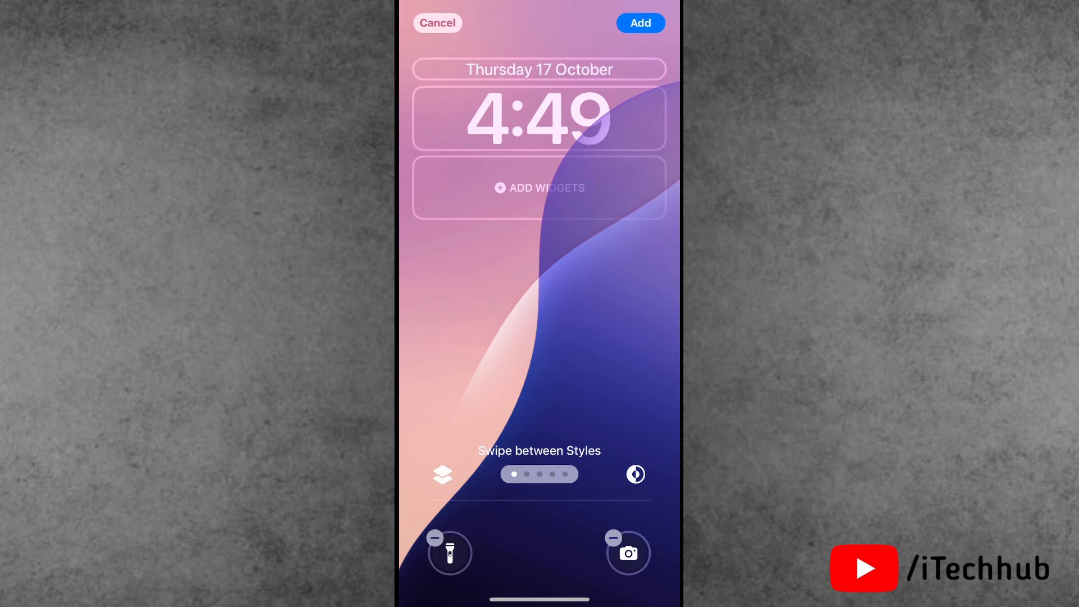
Choose the Dynamic iOS 18 style, add it, and set it as the wallpaper pair
{"action": "scroll", "scroll_direction": "left", "scroll_amount": 3}
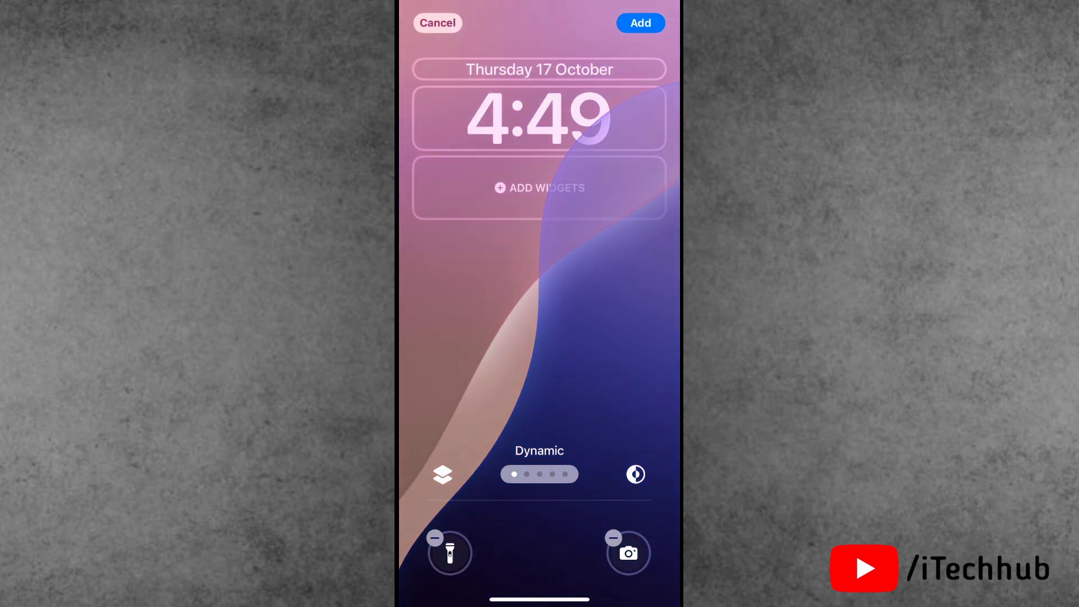
{"action": "left_click", "coordinate": [642, 21]}
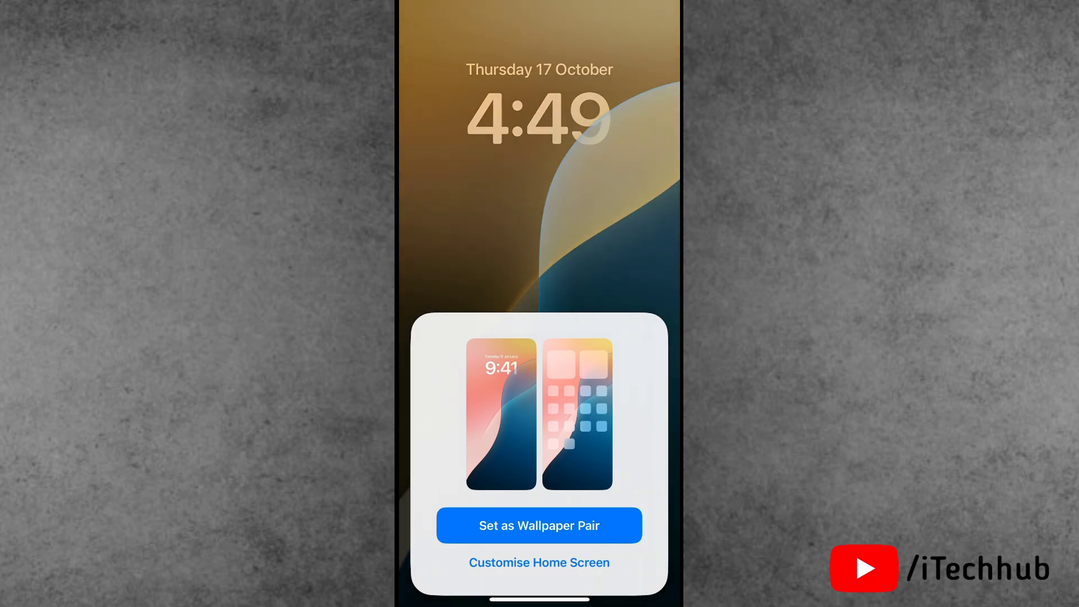
{"action": "left_click", "coordinate": [538, 525]}
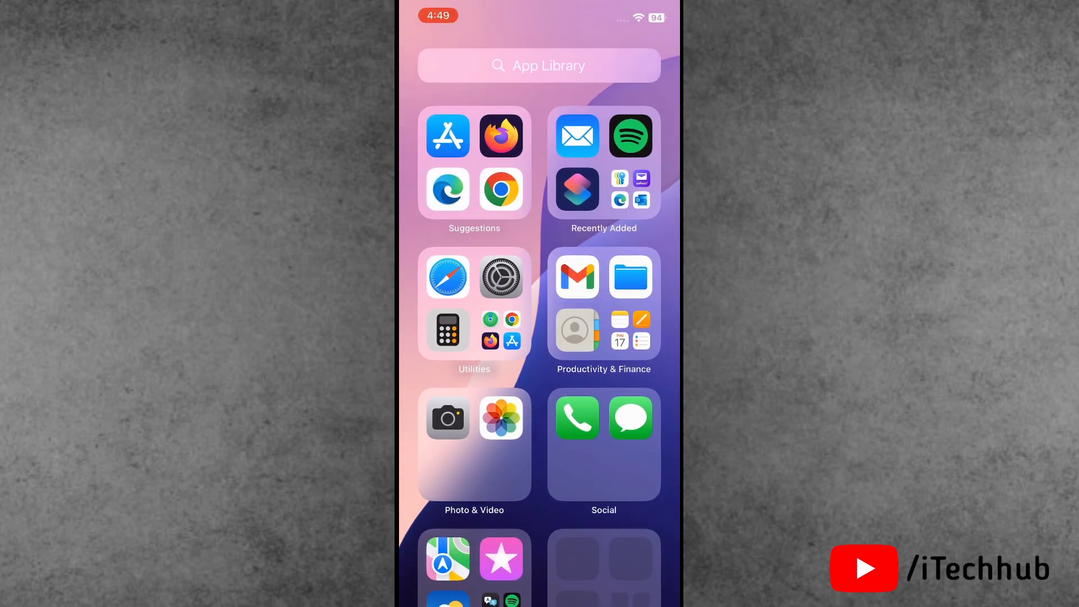